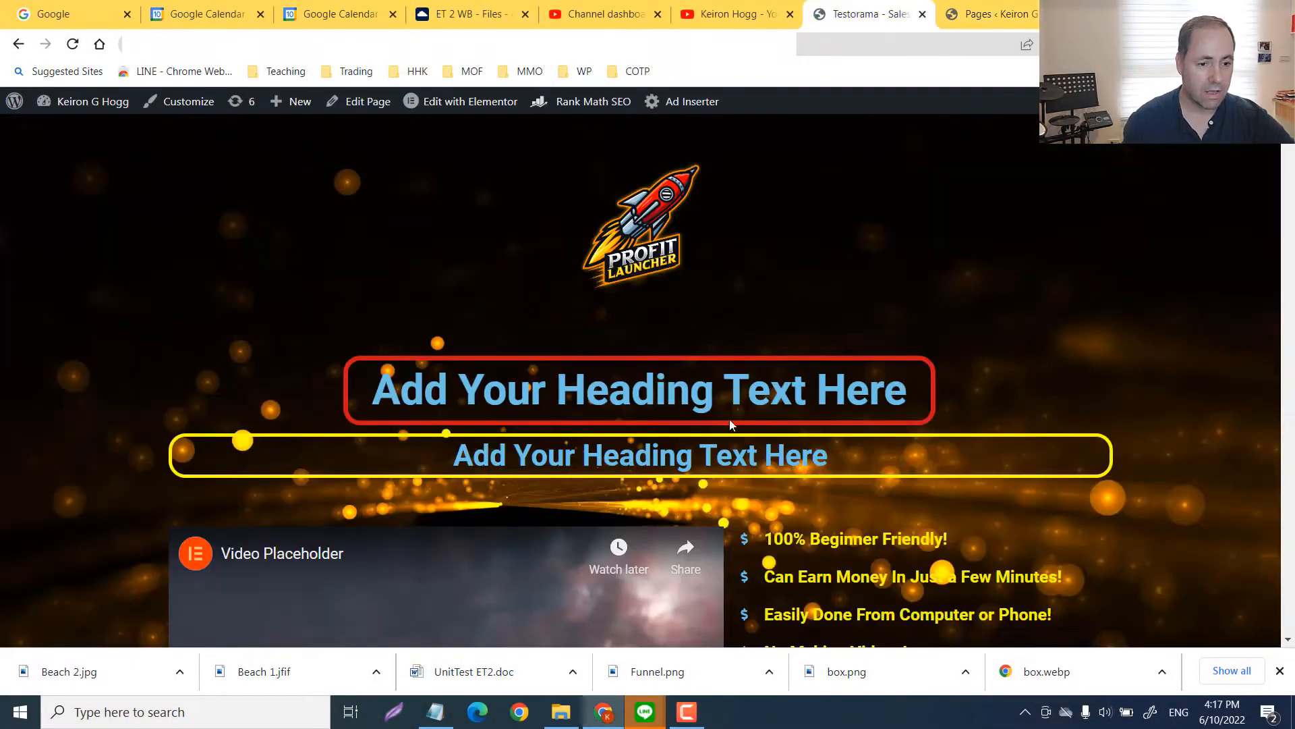
# Start a new page from the WordPress admin Pages list.
pyautogui.scroll(-3)
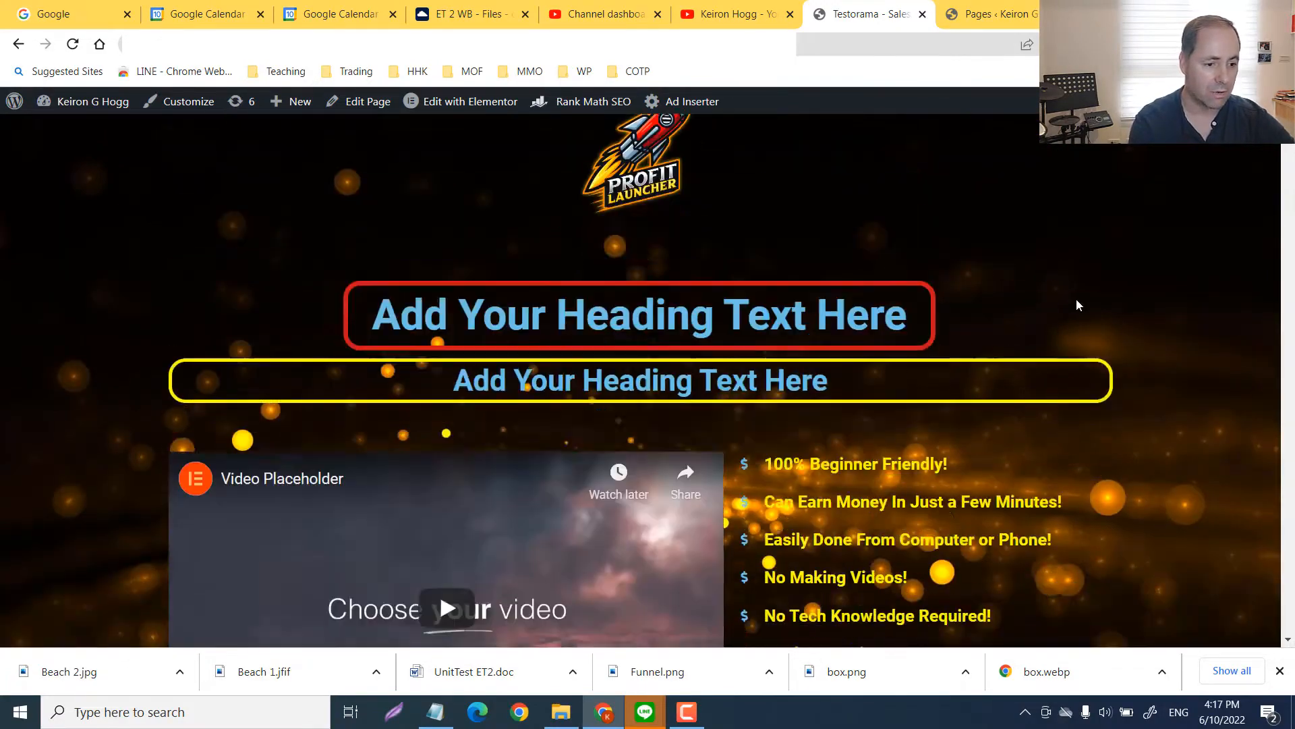
pyautogui.scroll(-3)
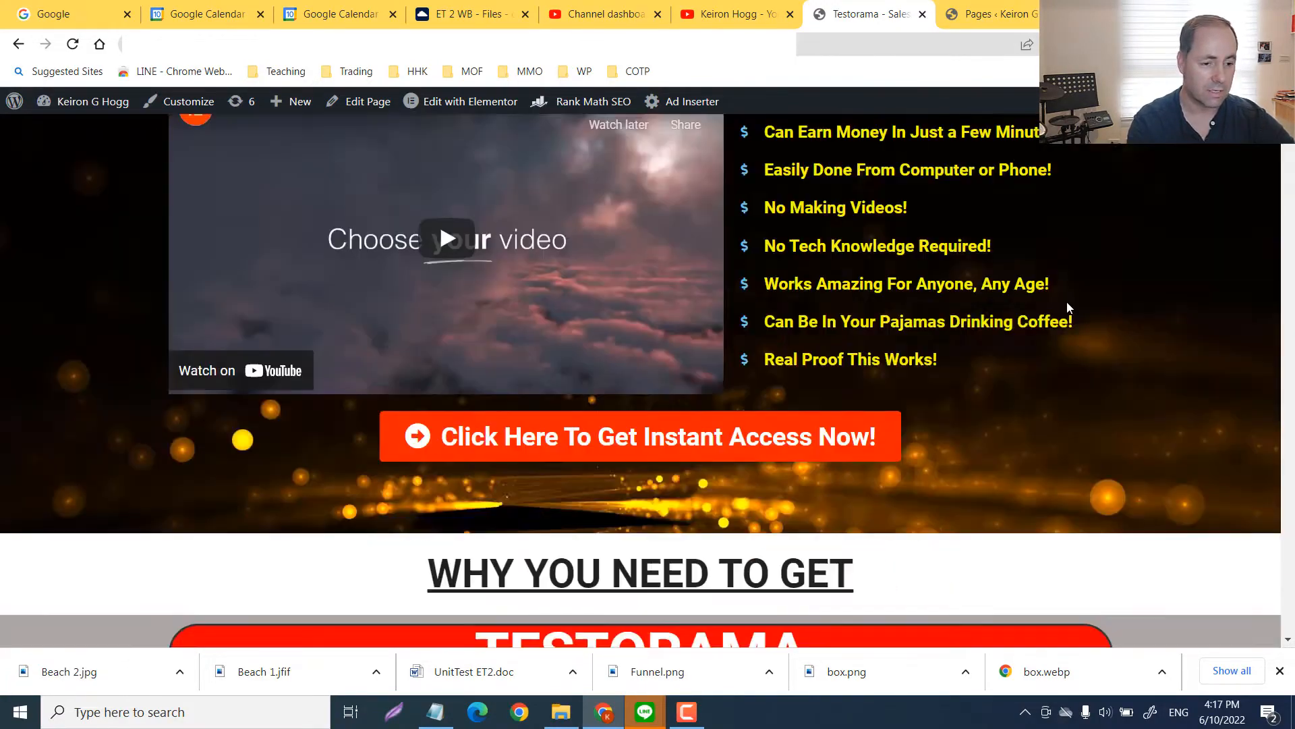
pyautogui.scroll(-3)
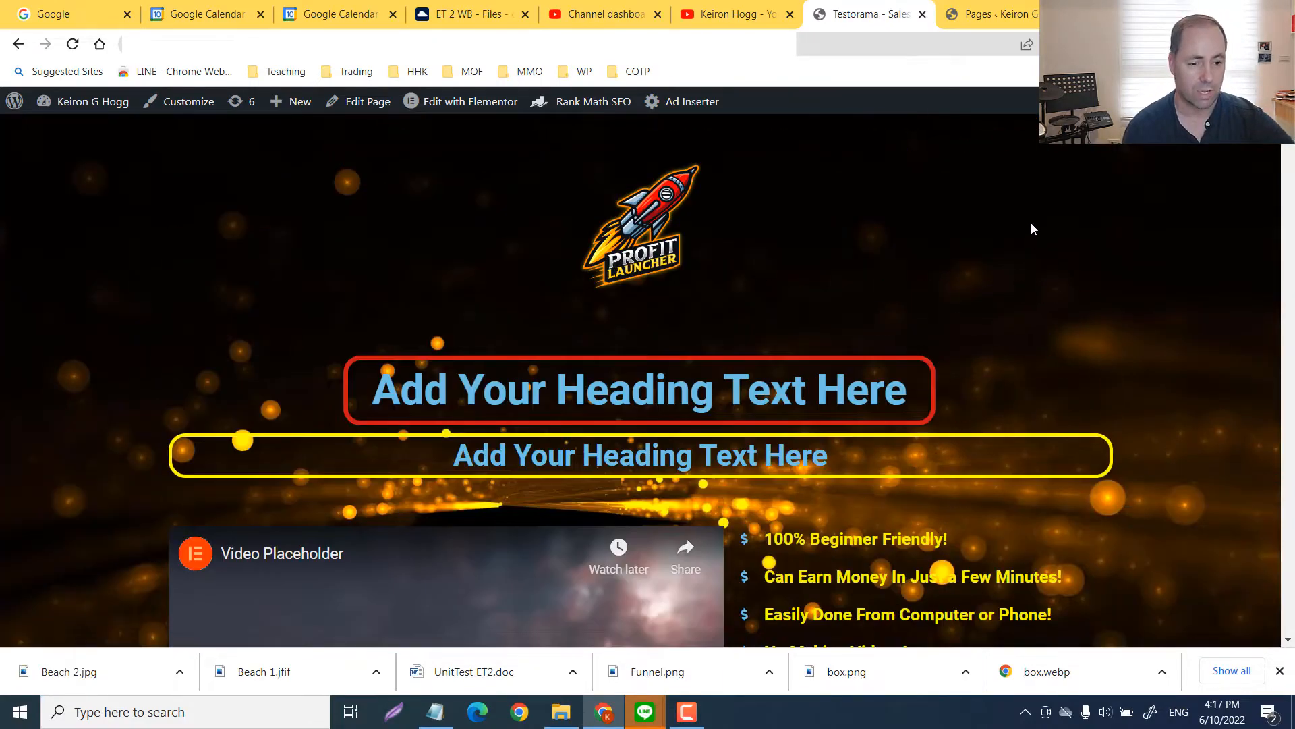
pyautogui.scroll(-3)
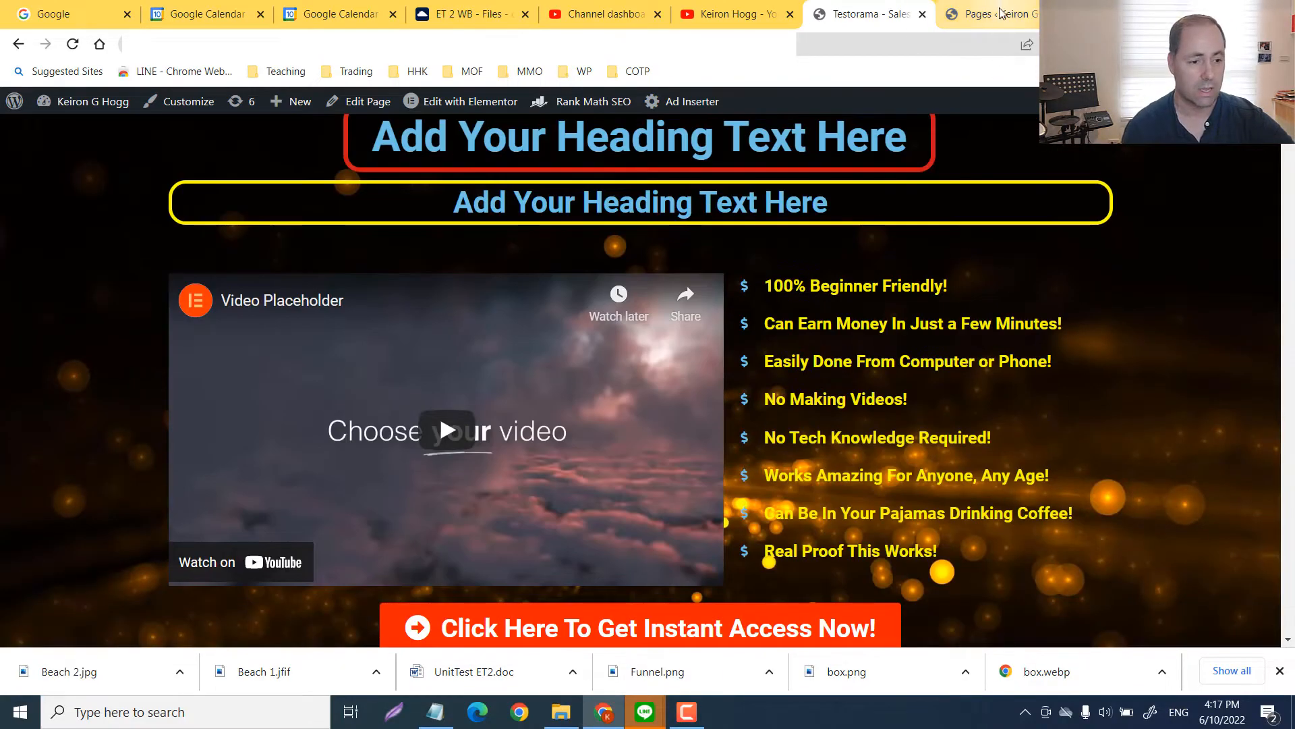
pyautogui.click(991, 14)
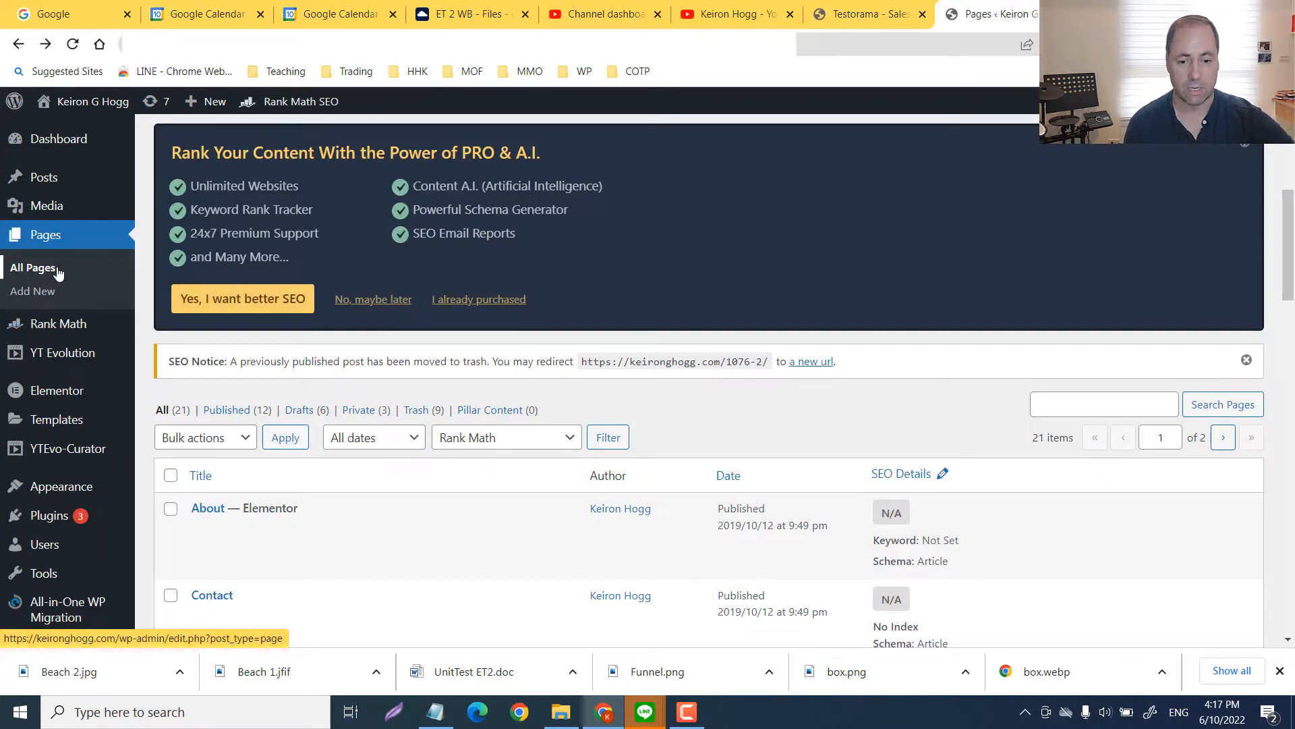
pyautogui.click(33, 291)
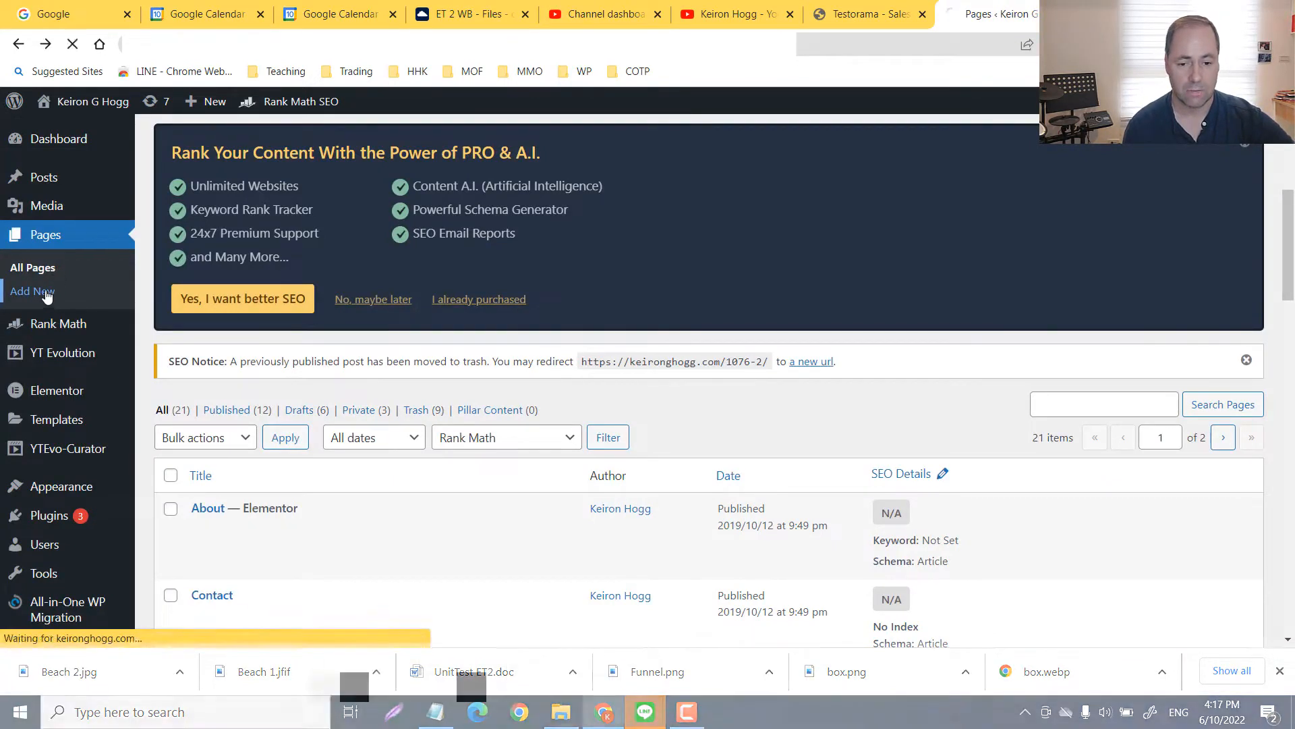
pyautogui.click(33, 291)
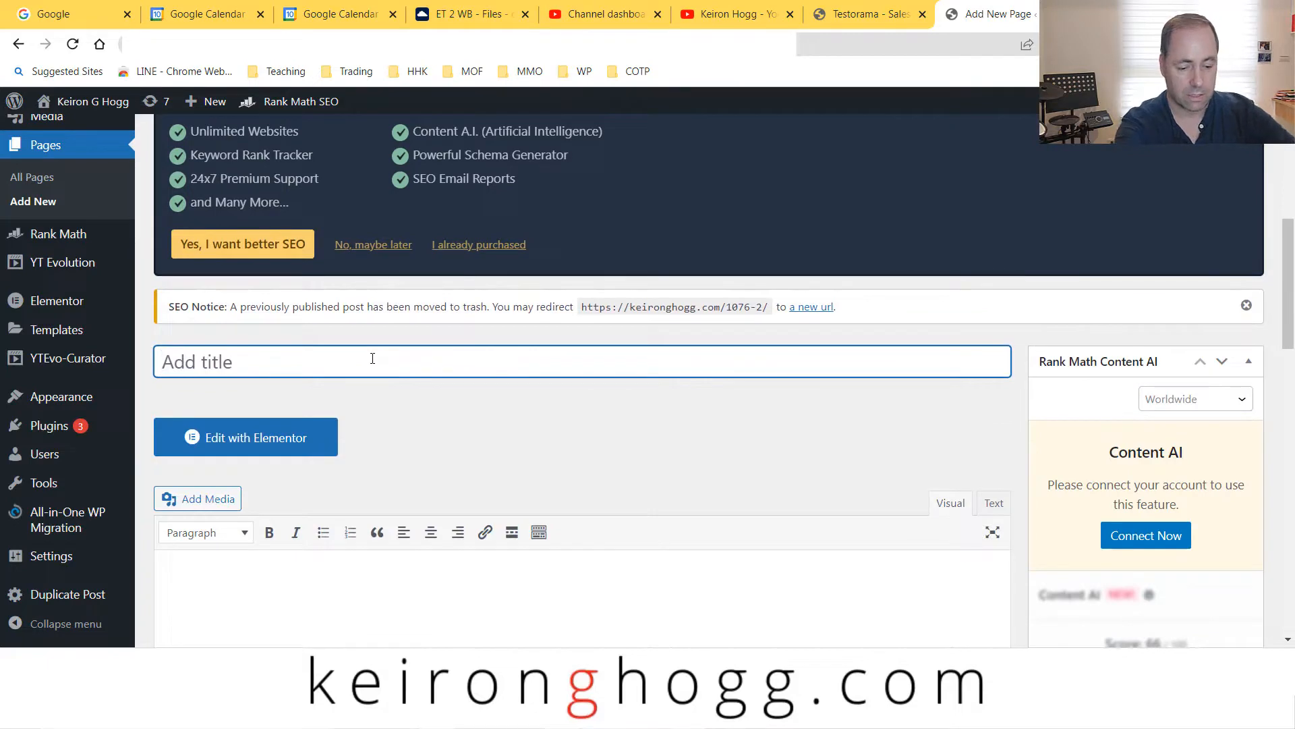
# Title the new page 'Parallax' and save it as a draft.
pyautogui.write('Para')
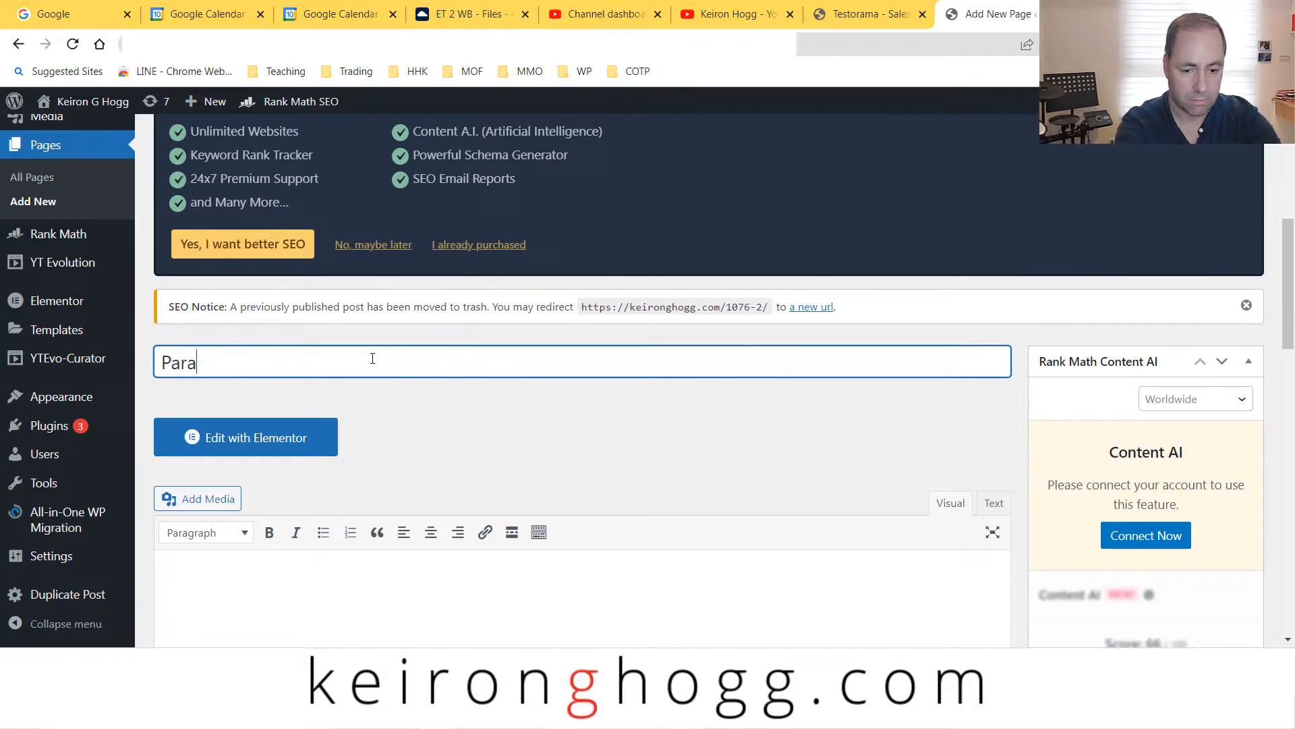
pyautogui.write('llax')
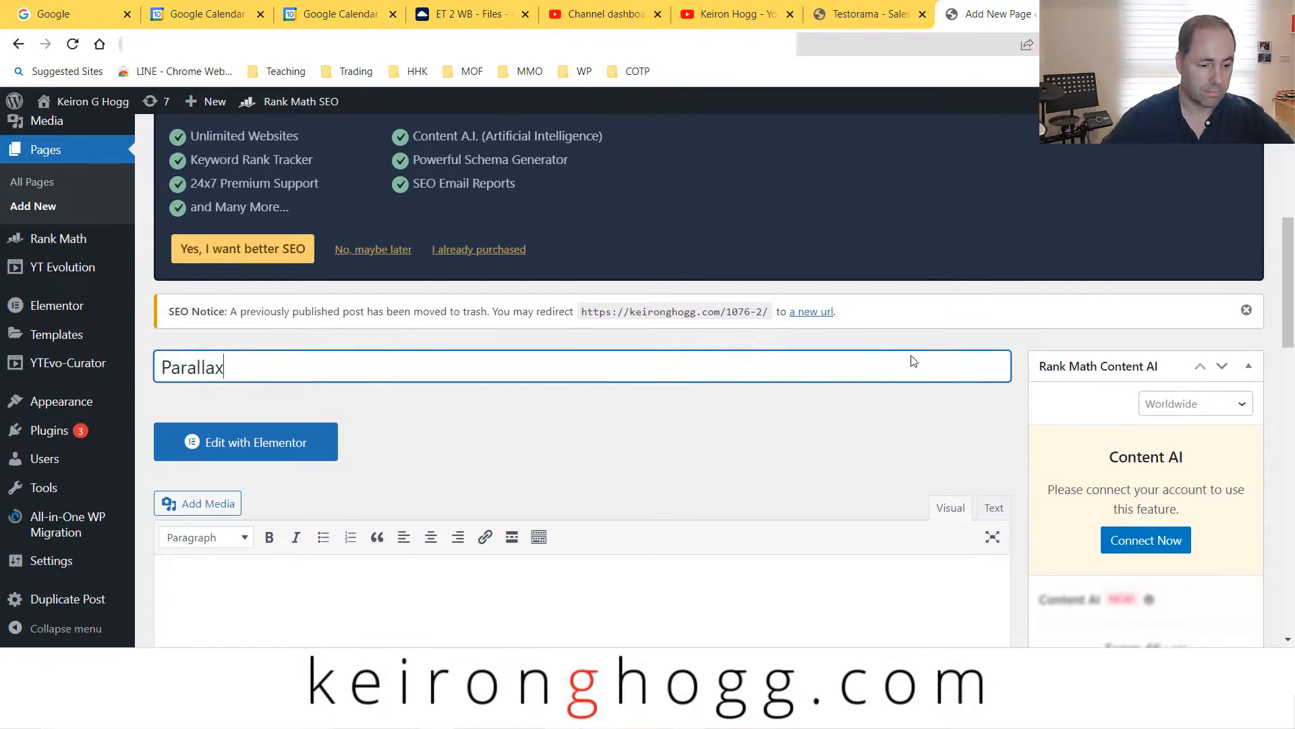
pyautogui.scroll(-3)
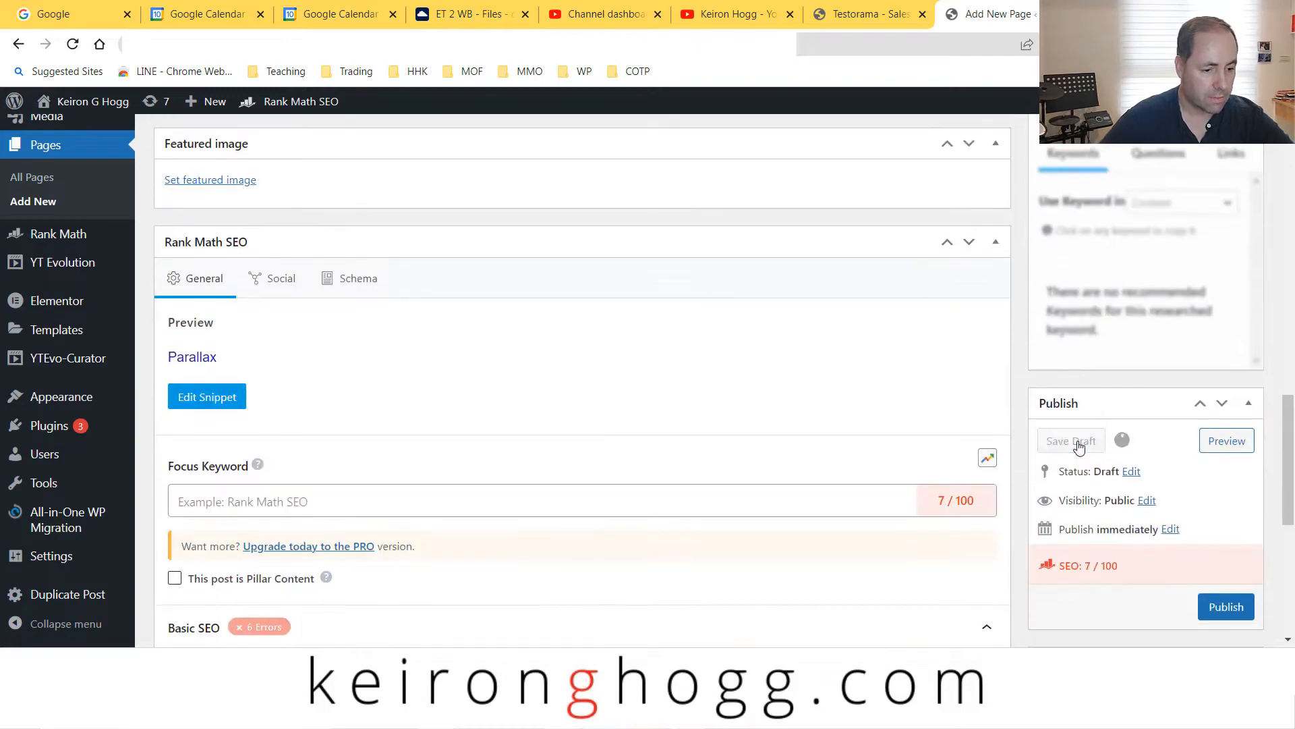
pyautogui.click(1071, 441)
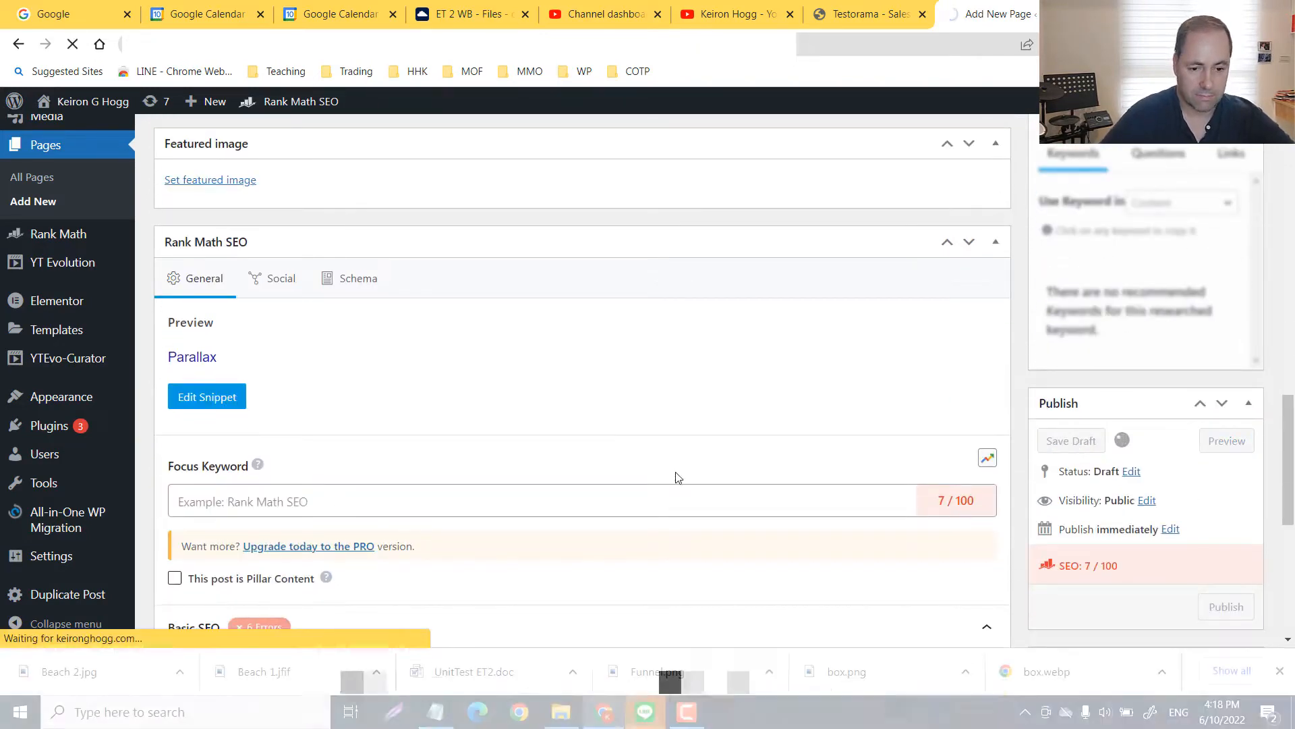
pyautogui.click(1070, 441)
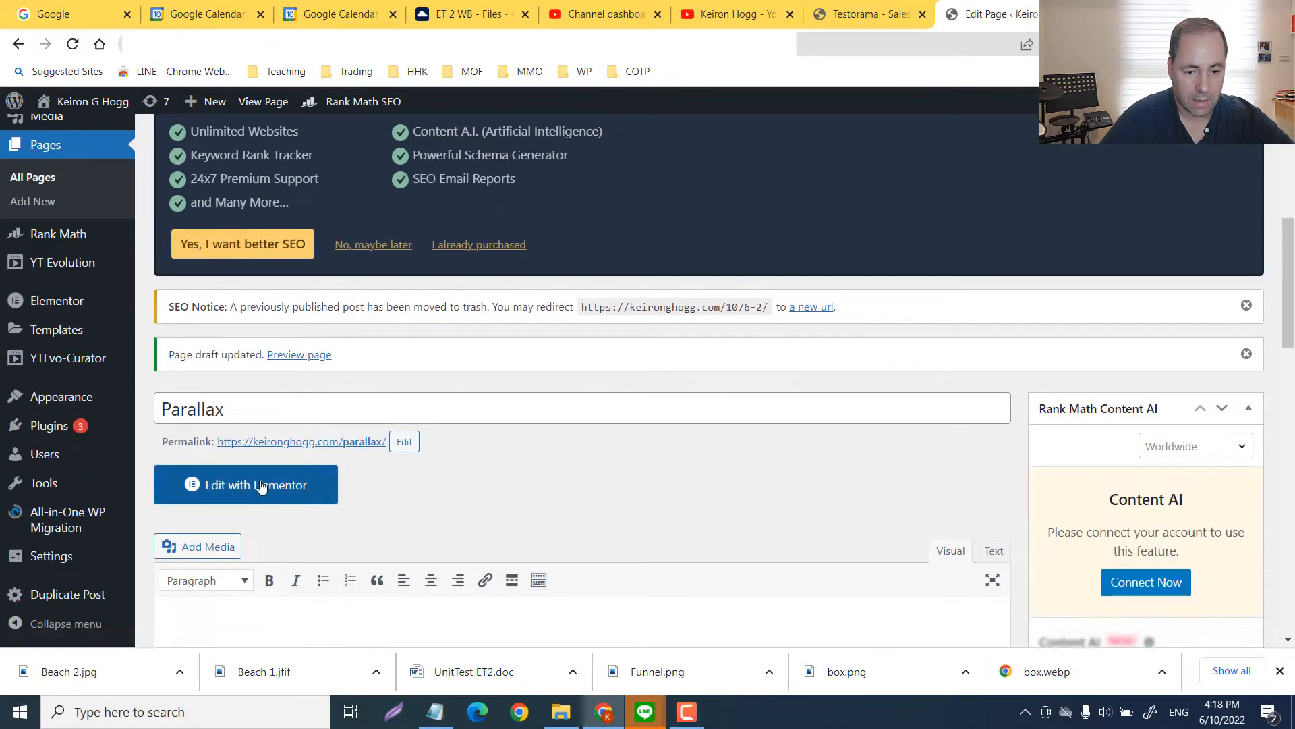
# Open the Parallax page in Elementor and set its page layout to Elementor Canvas.
pyautogui.click(246, 485)
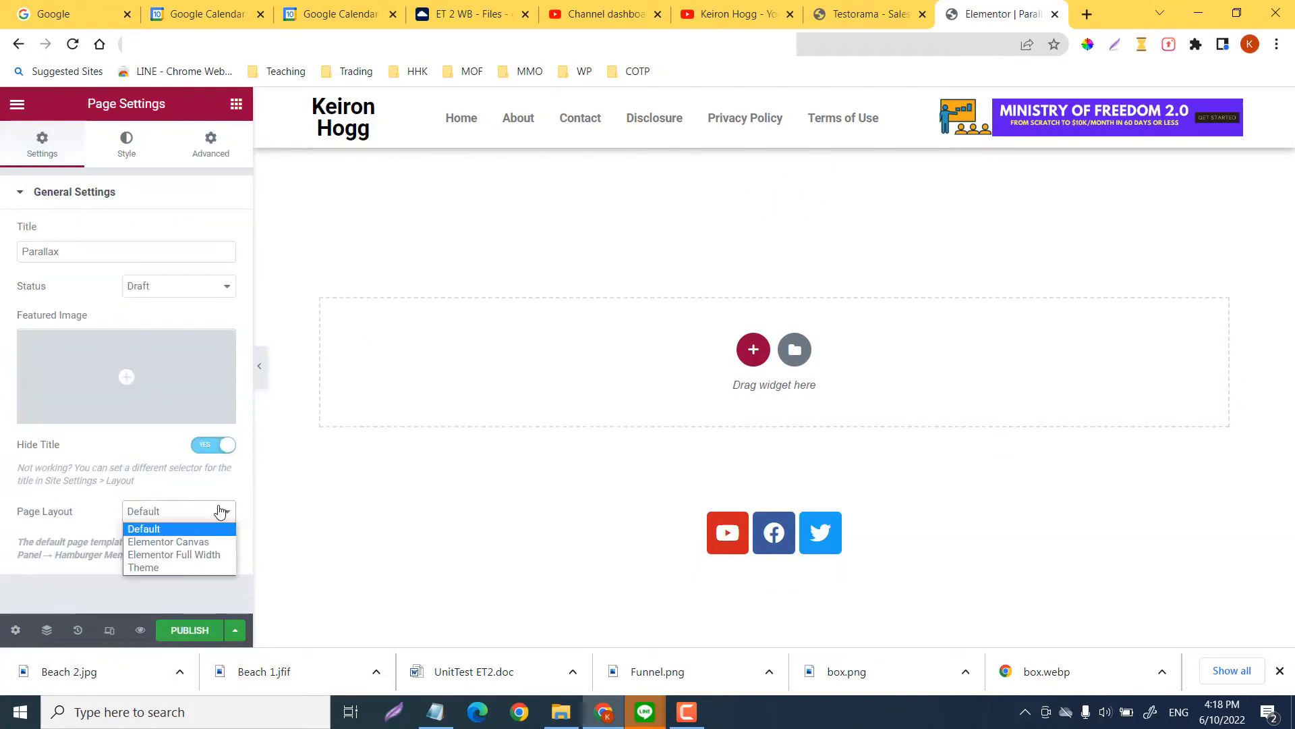
pyautogui.click(168, 542)
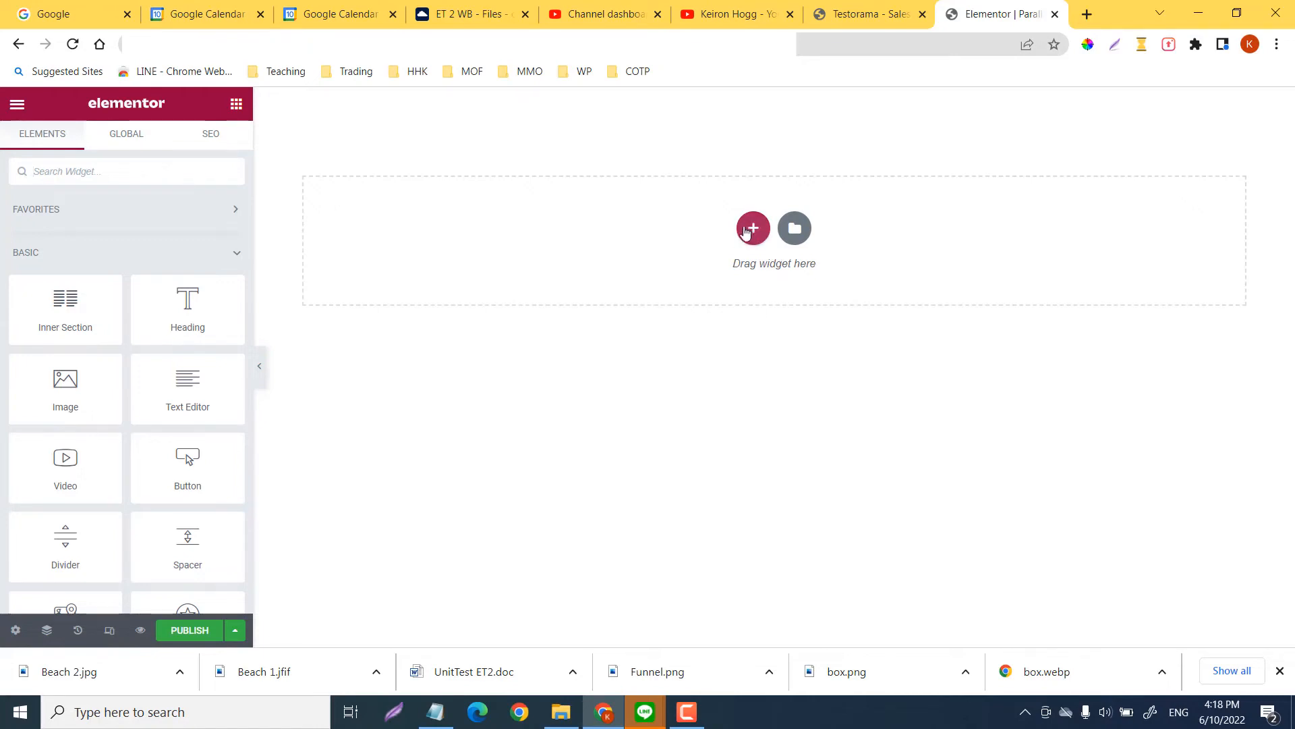
# Add a one-column section and set its height to Fit To Screen.
pyautogui.click(752, 228)
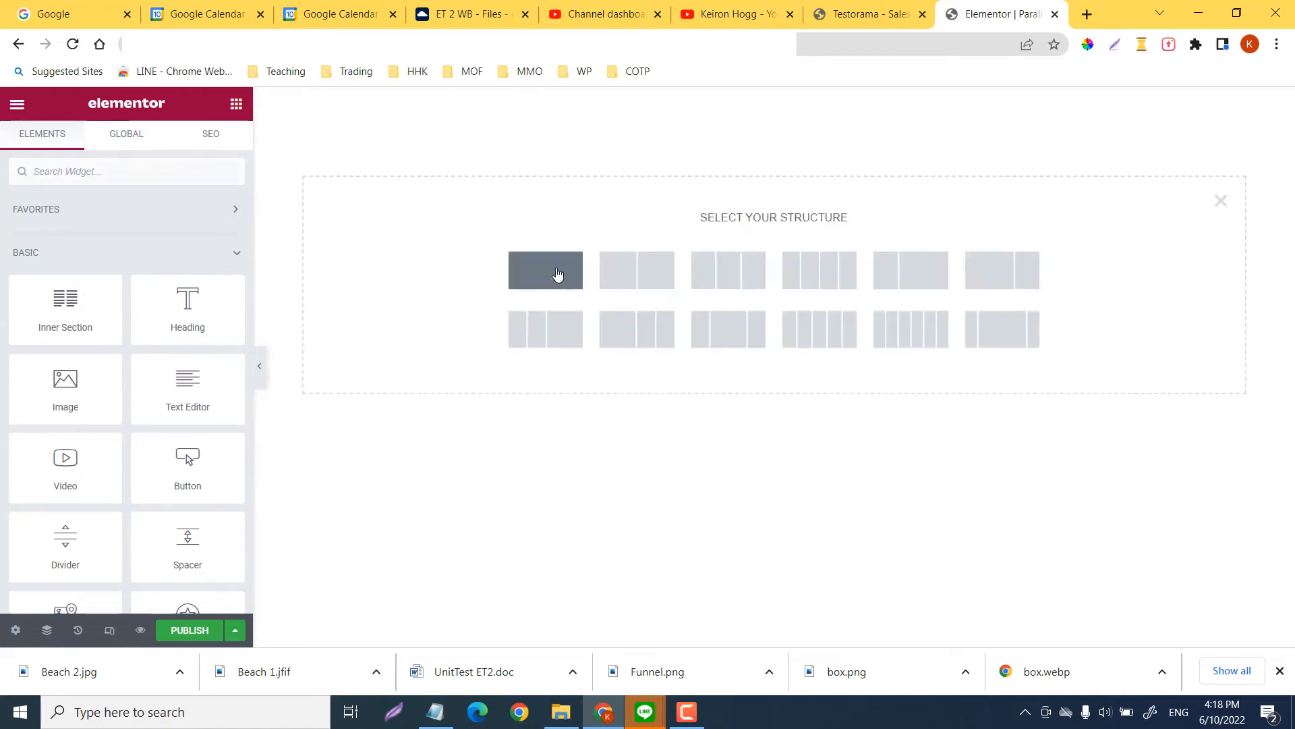
pyautogui.click(546, 270)
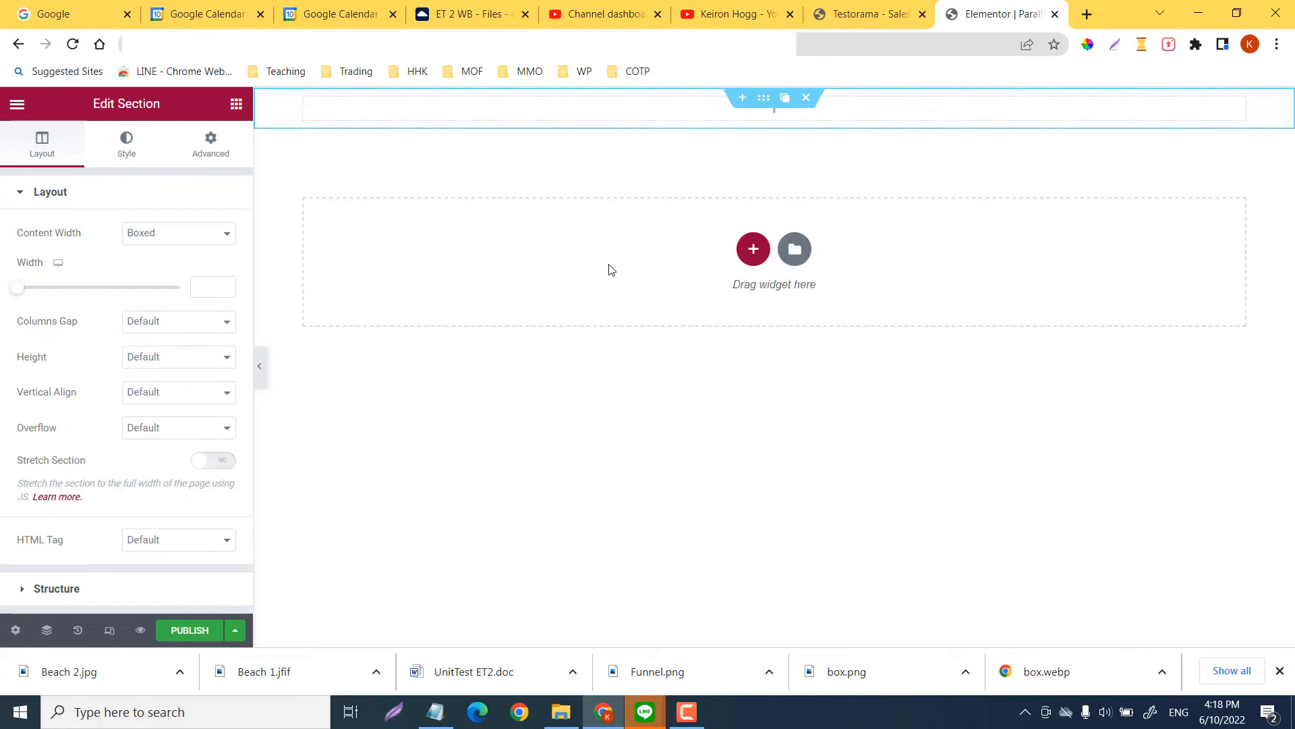
pyautogui.moveTo(267, 243)
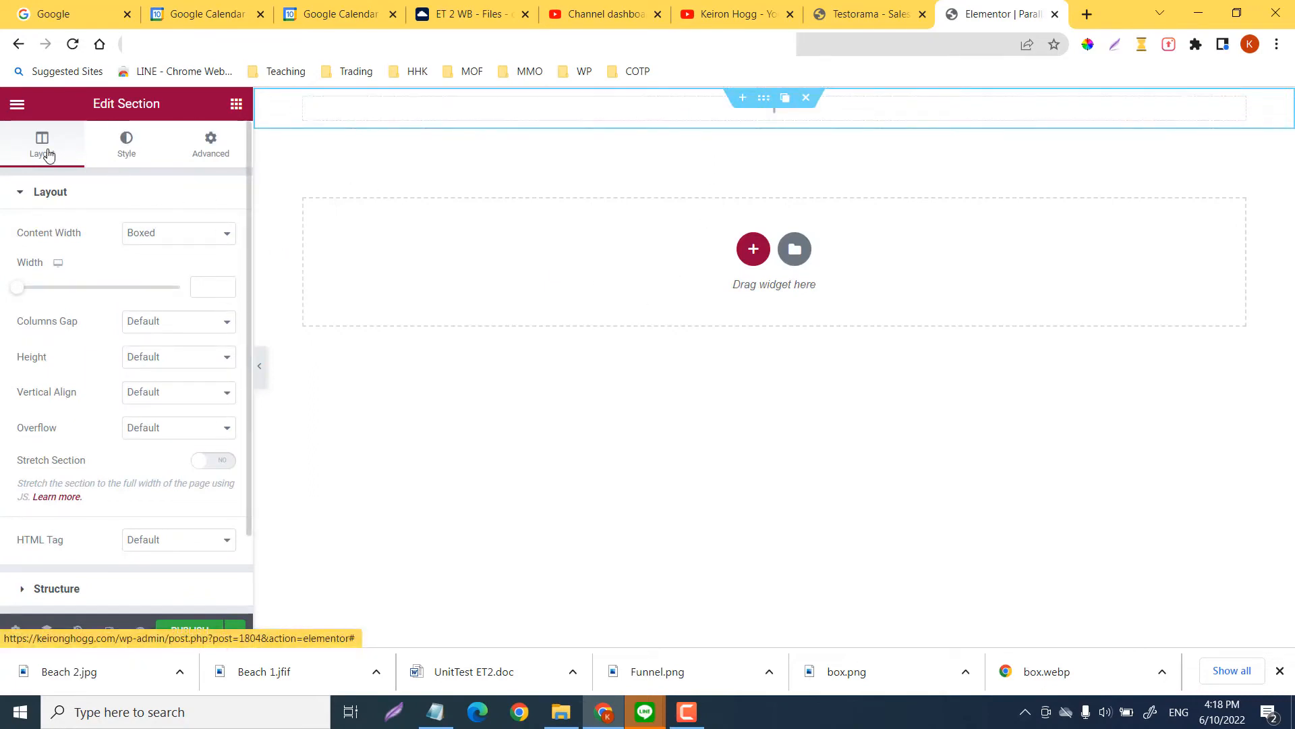
pyautogui.click(177, 356)
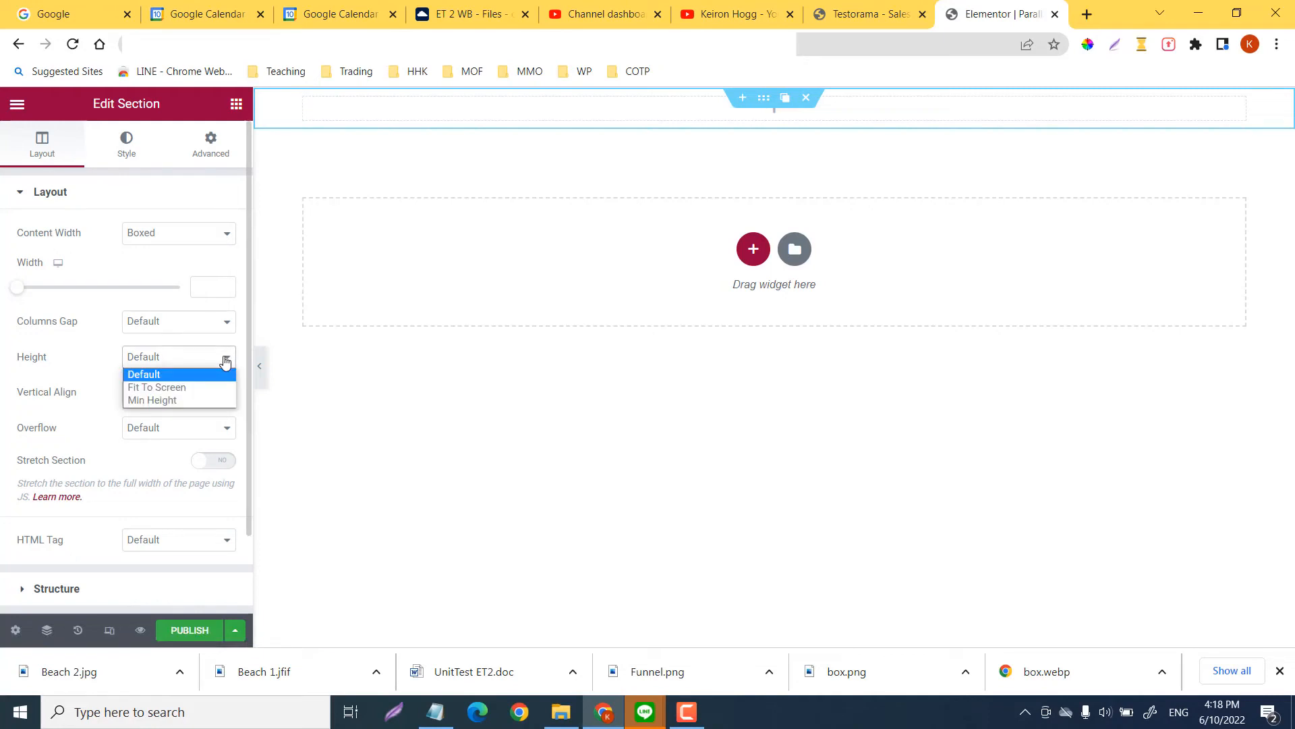
pyautogui.click(155, 386)
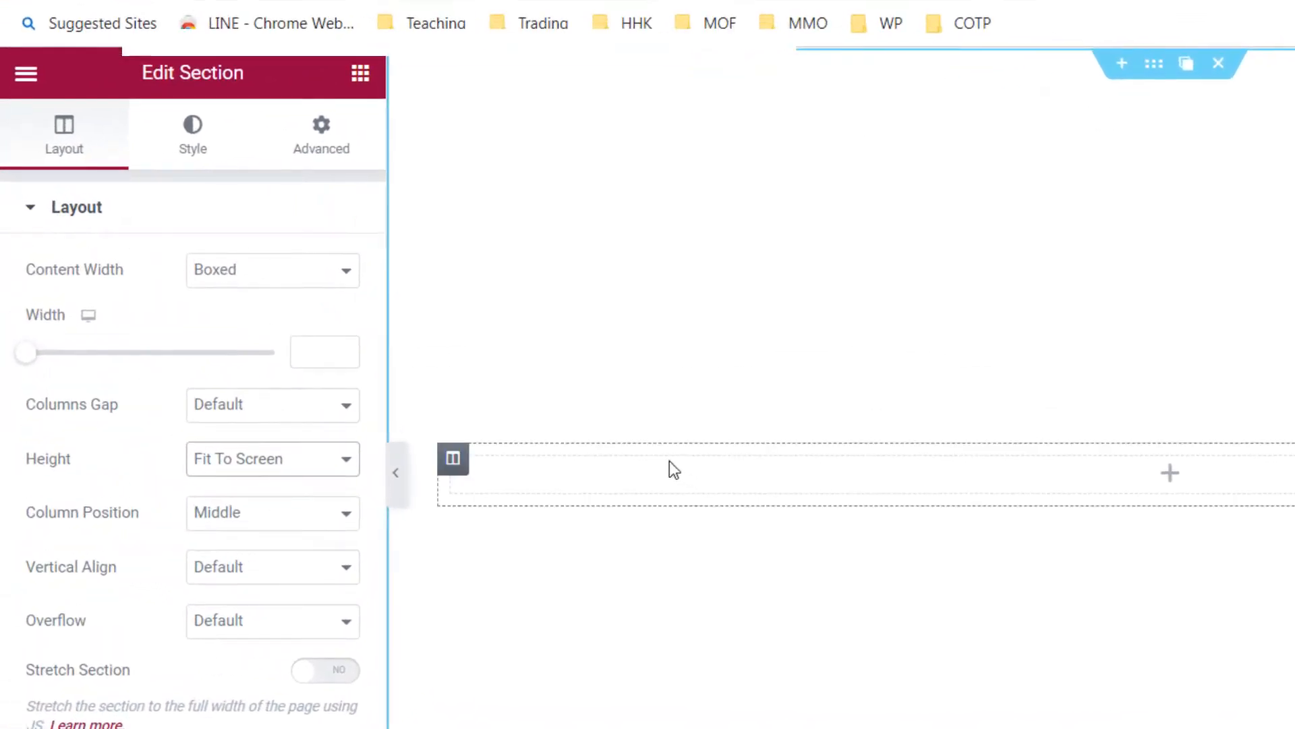
# Give the section a Classic beach image background with size set to Cover.
pyautogui.click(193, 134)
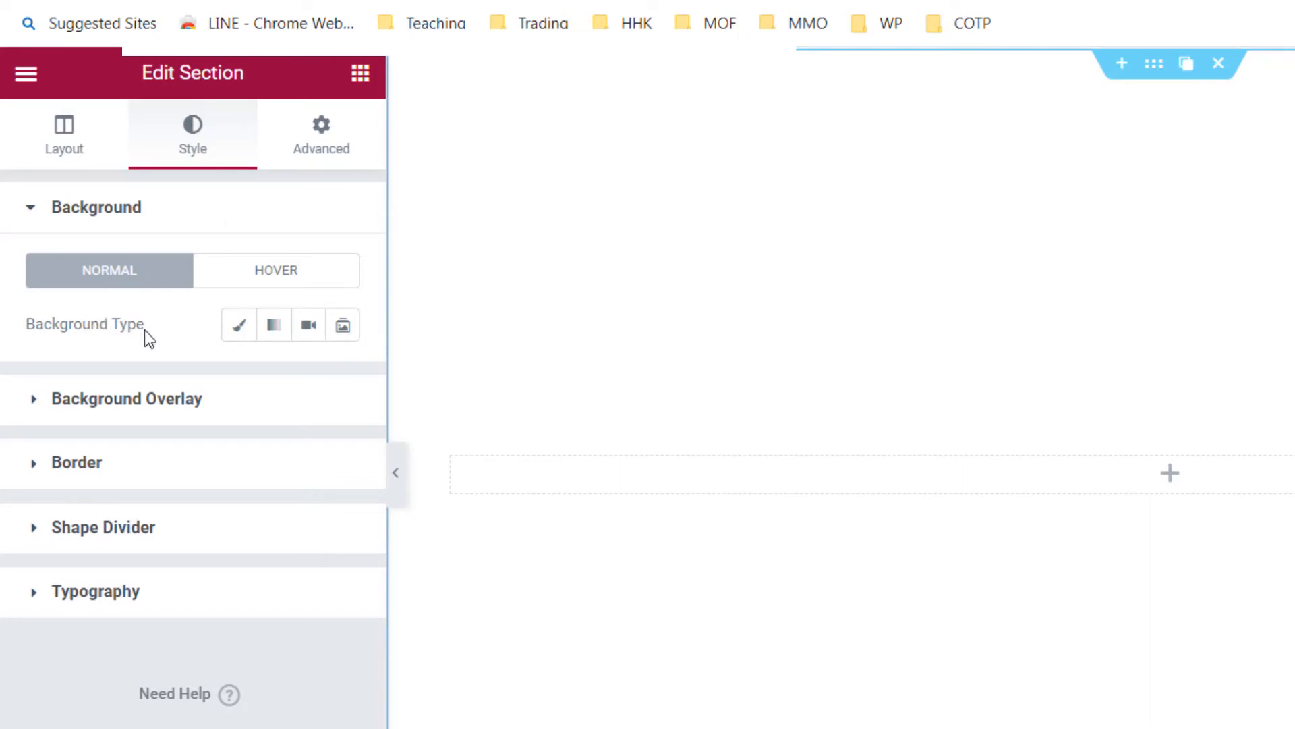
pyautogui.click(238, 324)
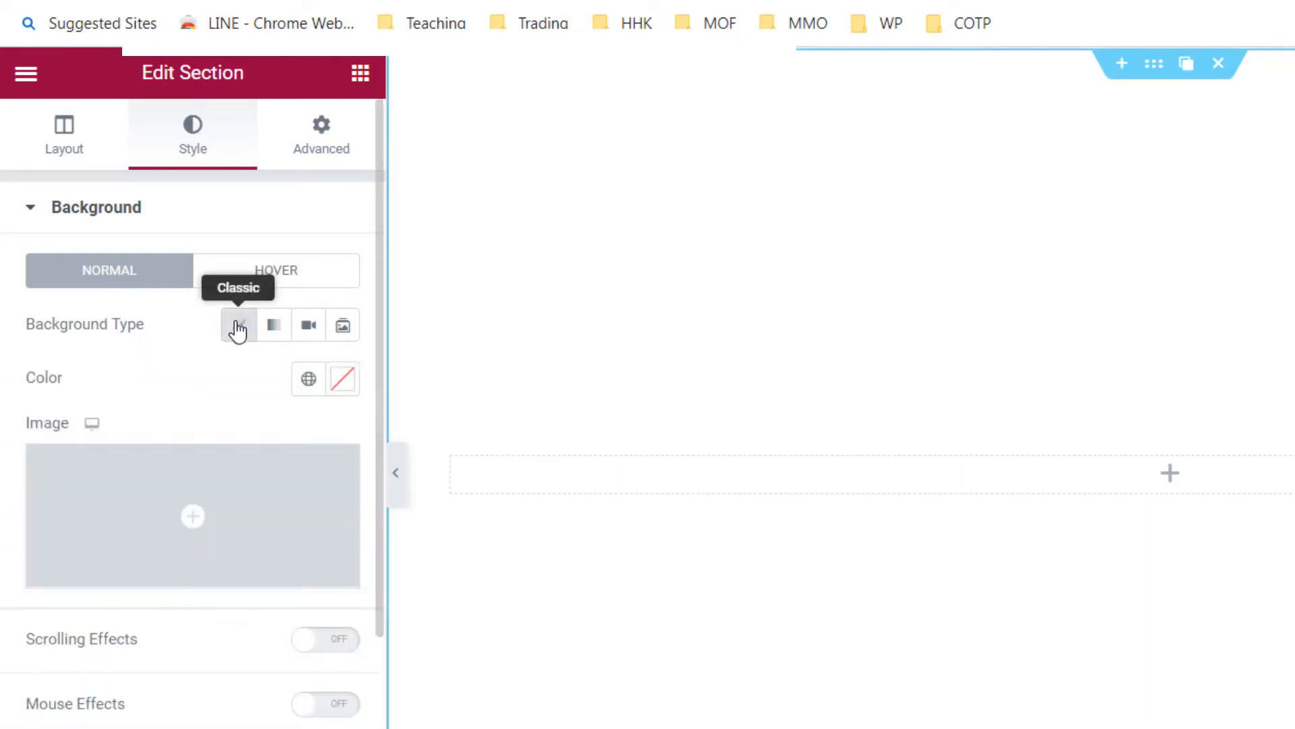
pyautogui.click(238, 324)
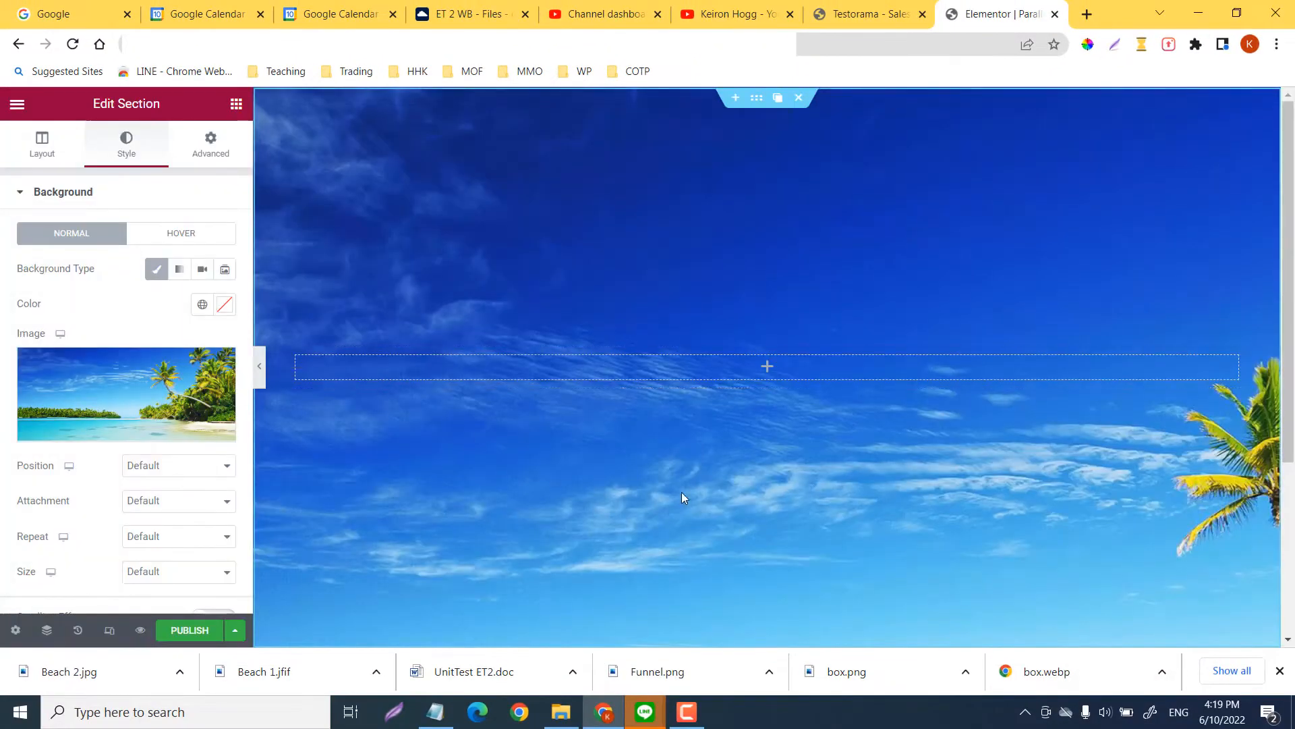
pyautogui.moveTo(637, 448)
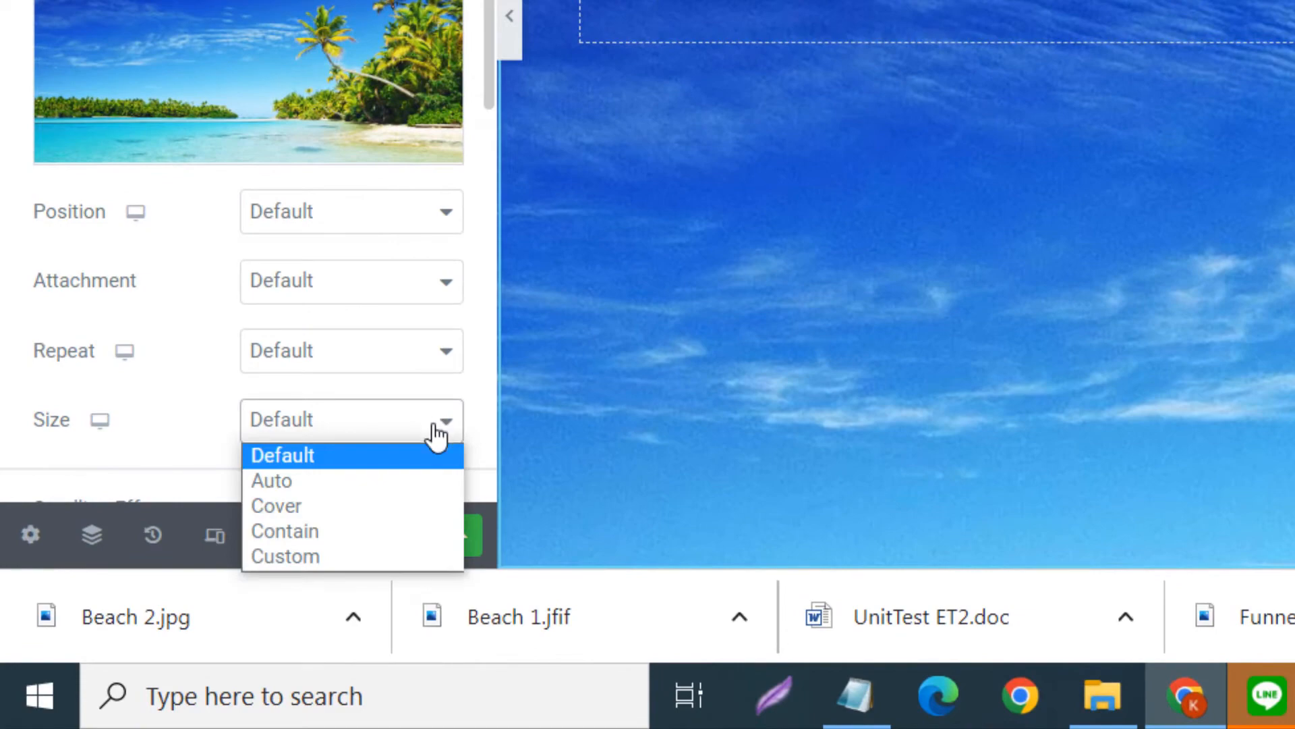
pyautogui.moveTo(326, 505)
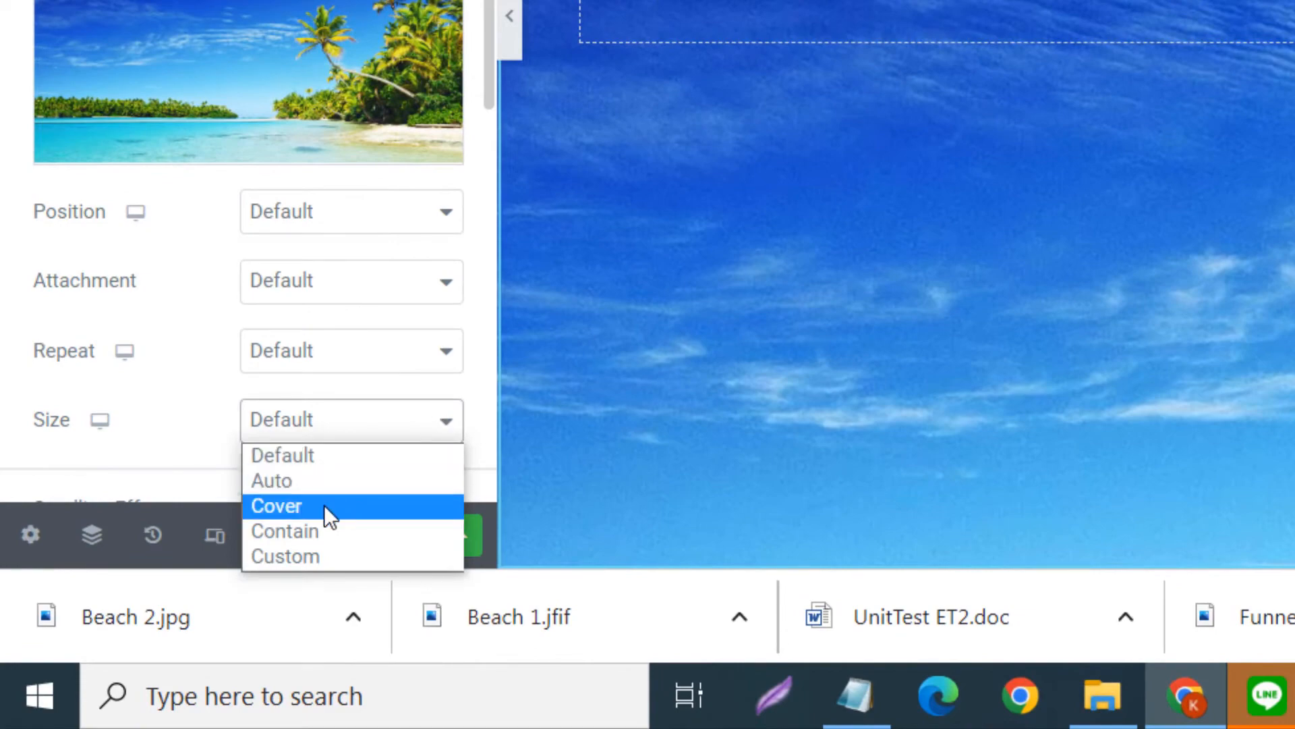
pyautogui.click(276, 506)
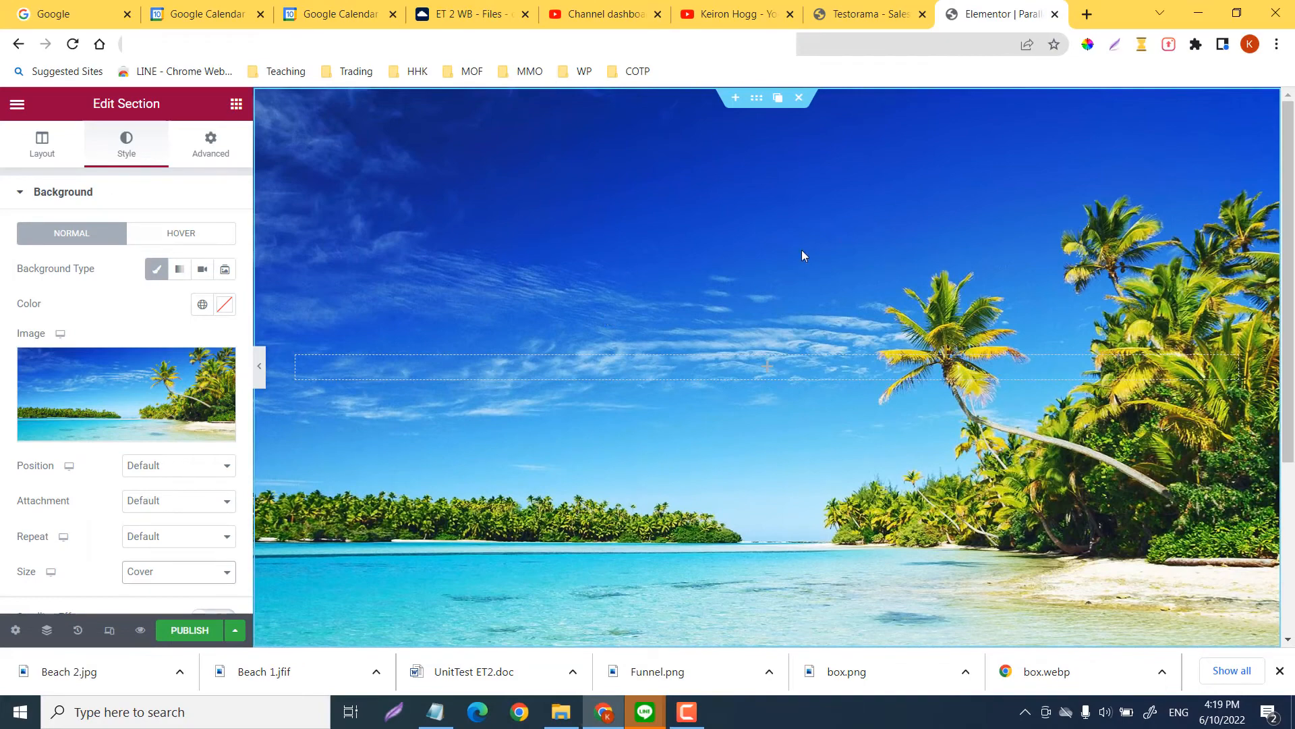
pyautogui.moveTo(500, 328)
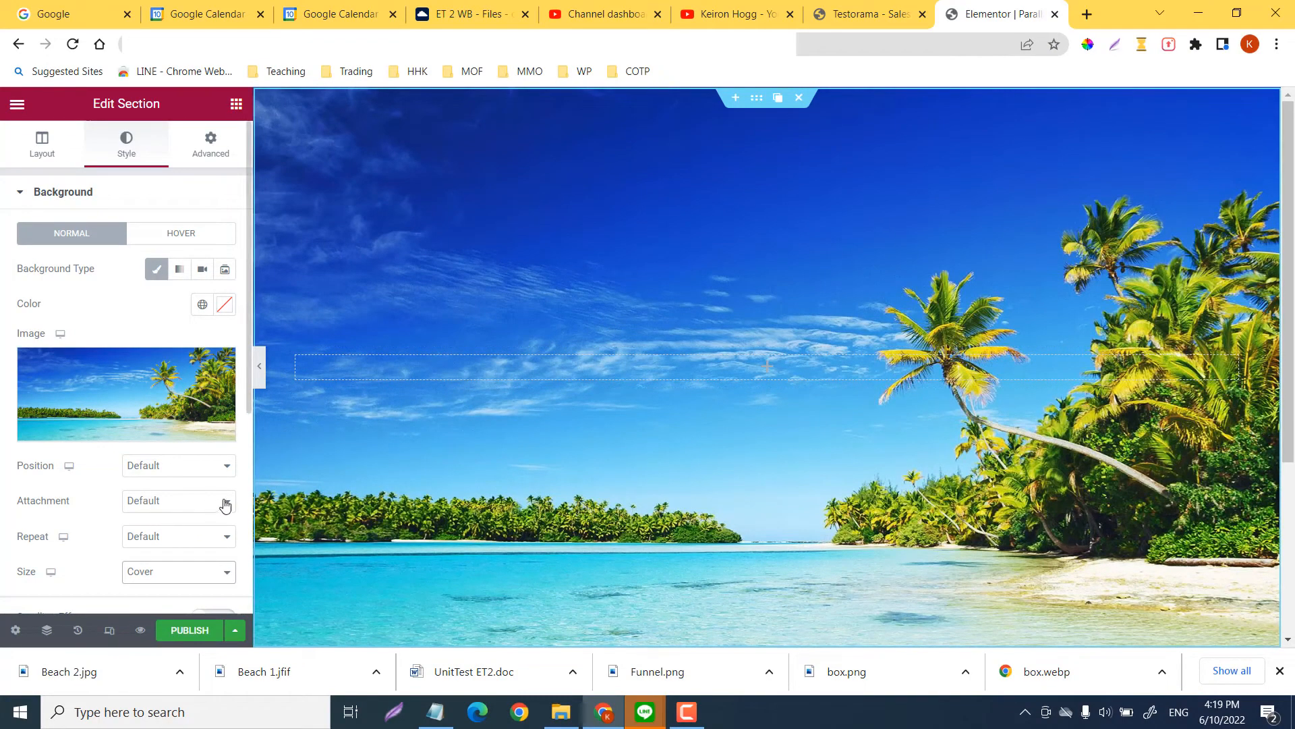
# Set the section's background attachment to Fixed.
pyautogui.click(178, 500)
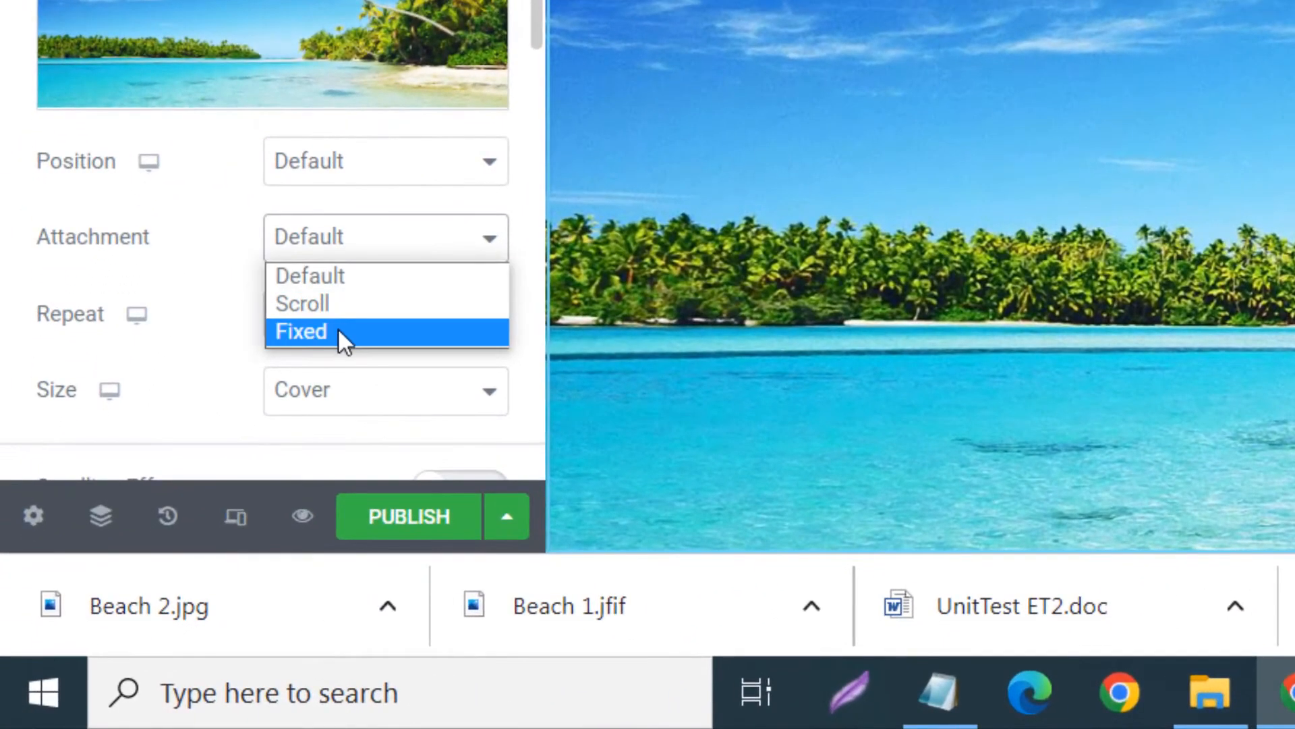
pyautogui.click(302, 332)
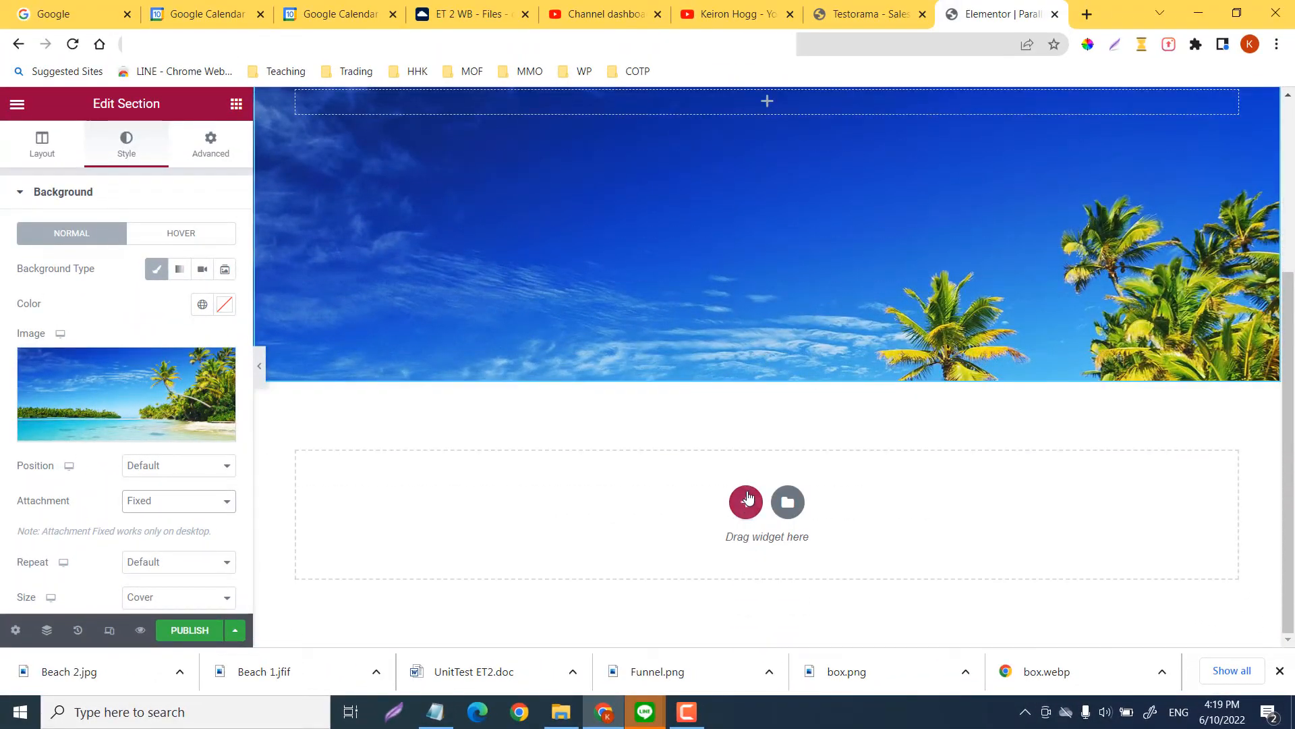
pyautogui.moveTo(675, 454)
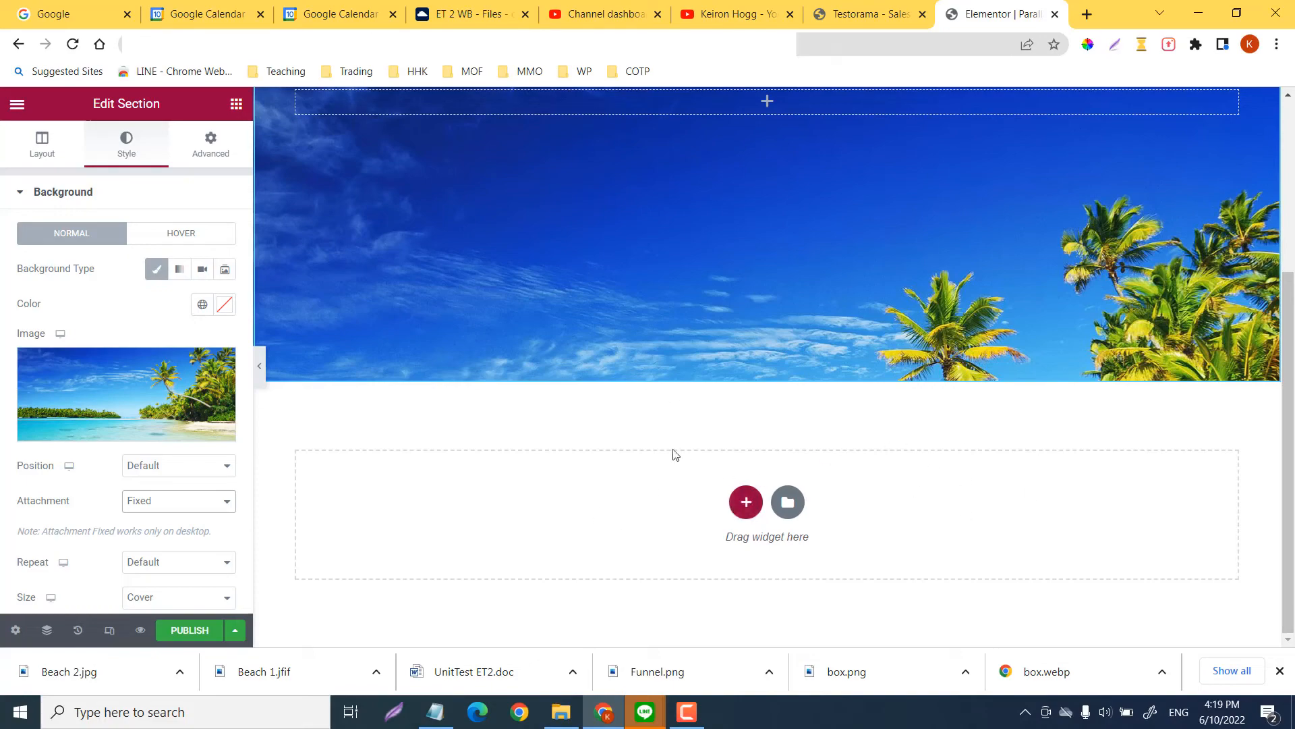
pyautogui.moveTo(776, 283)
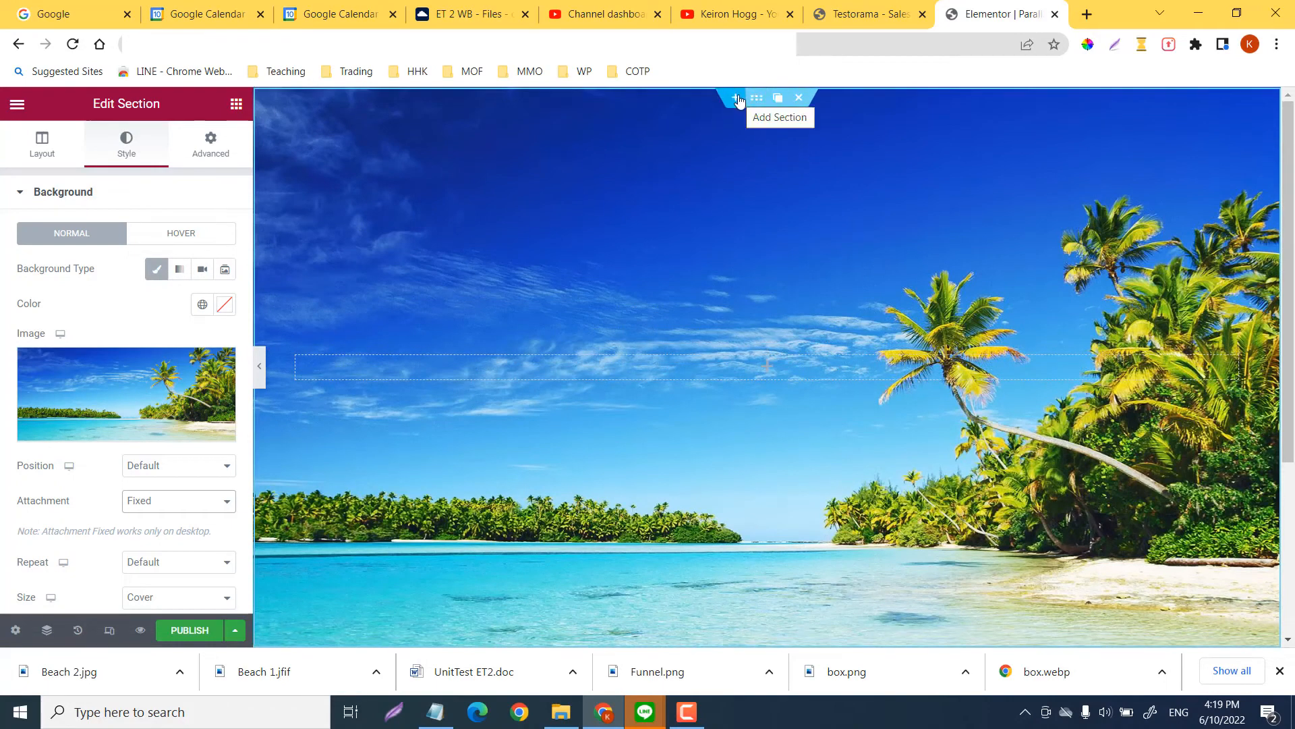
pyautogui.moveTo(775, 99)
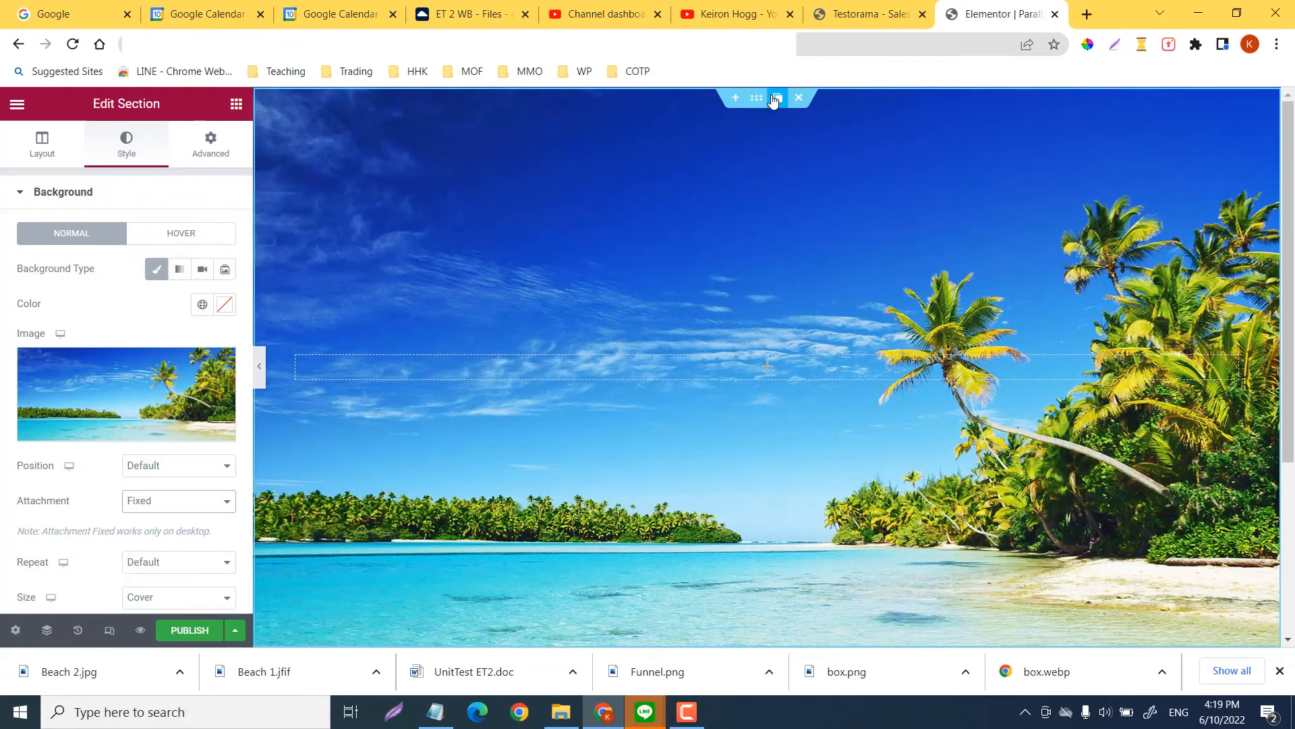
pyautogui.click(755, 97)
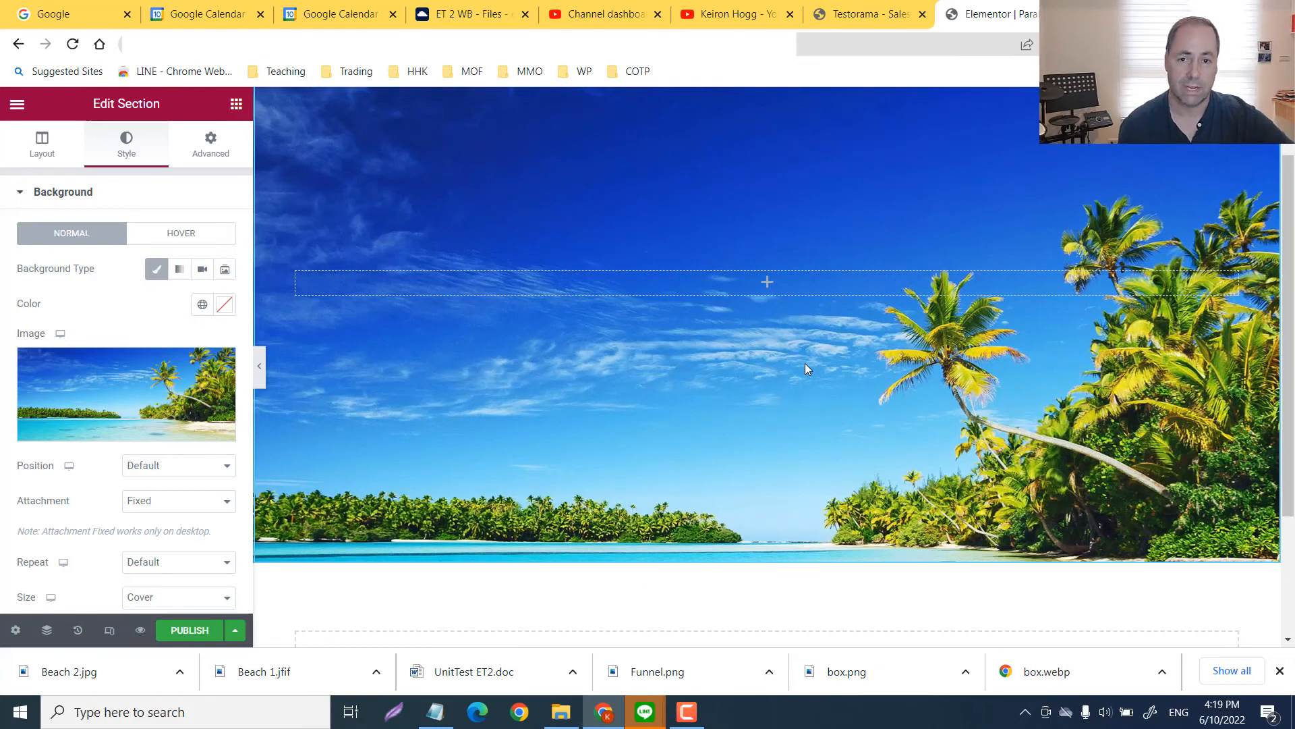
pyautogui.scroll(-3)
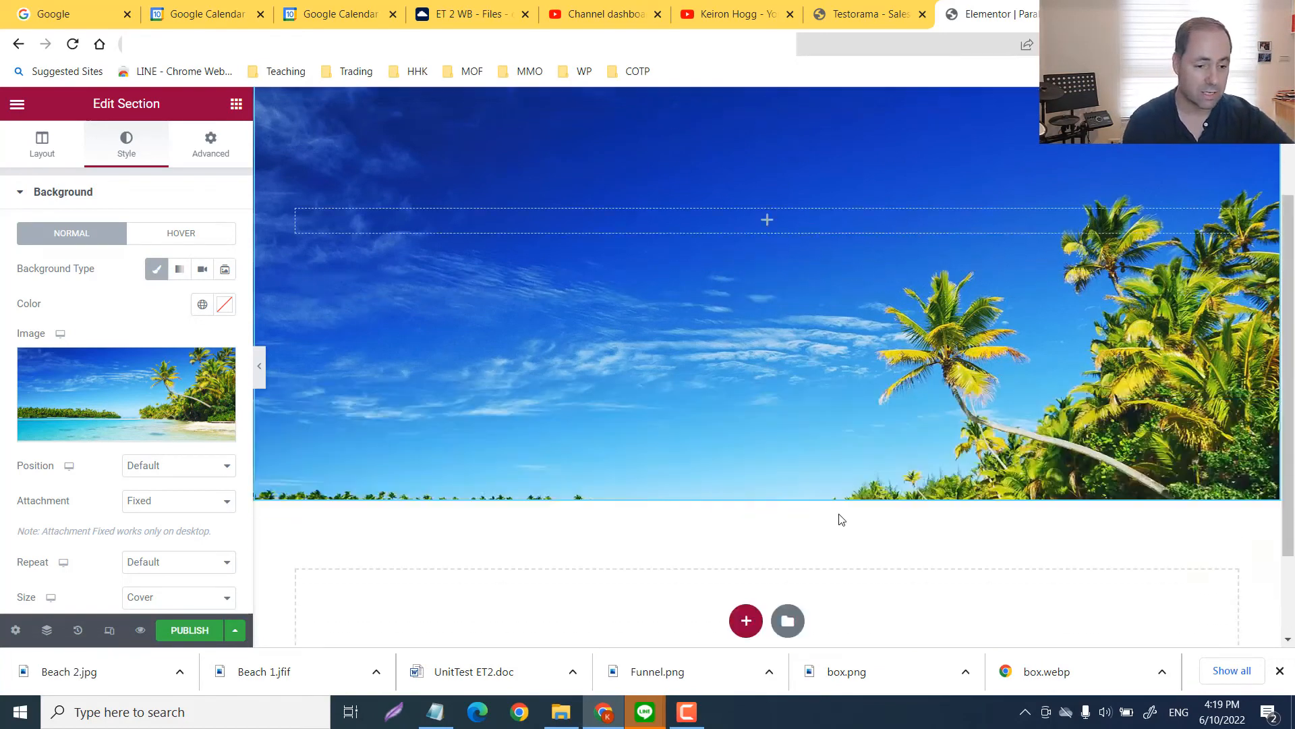